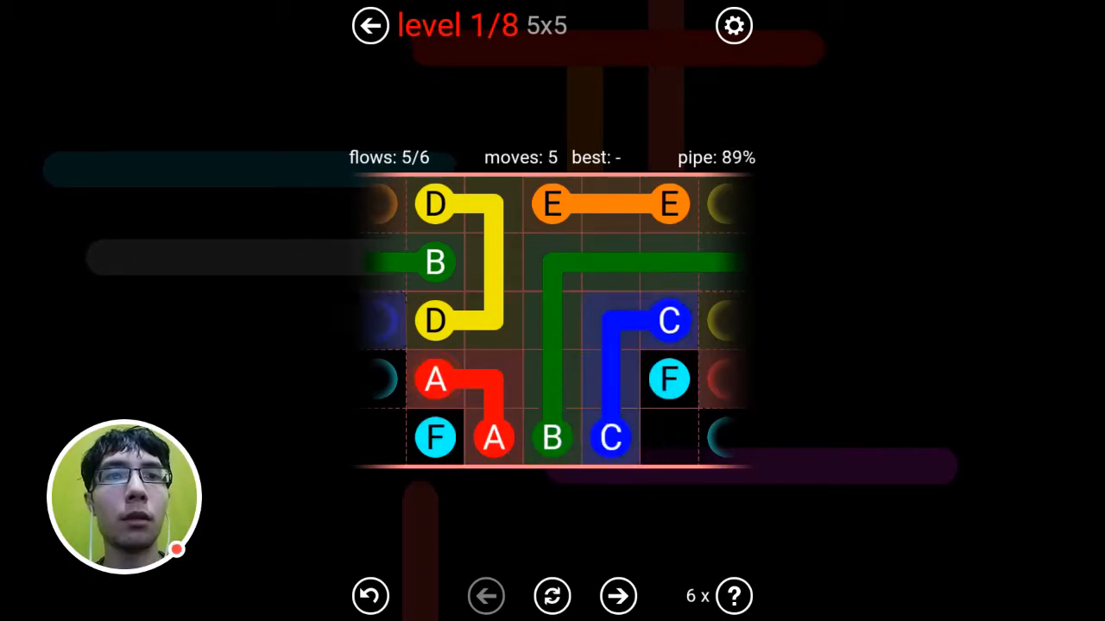
Move on from level 1 to the second 5x5 daily puzzle
click(618, 595)
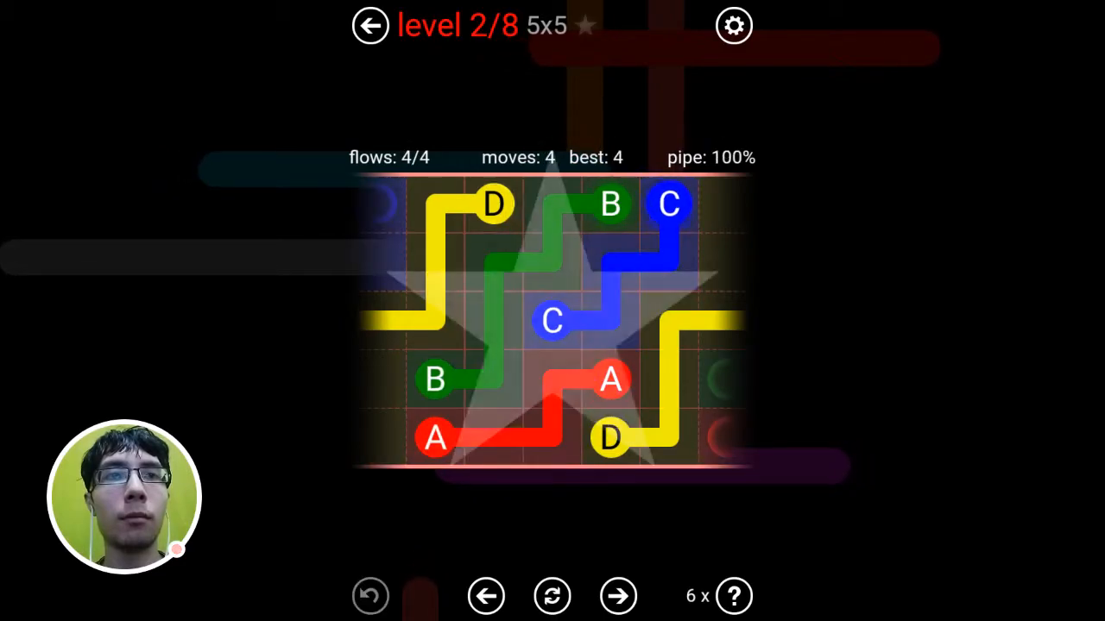
Open level 3 and connect all six colour pairs, starting with the yellow D dots
click(617, 595)
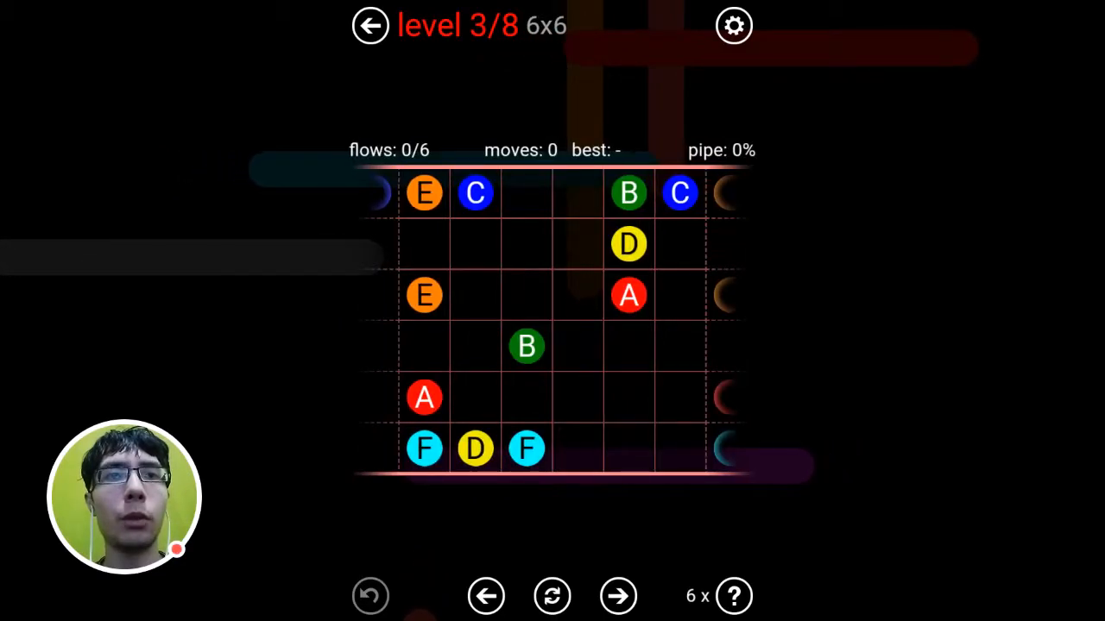
drag(475, 447, 628, 244)
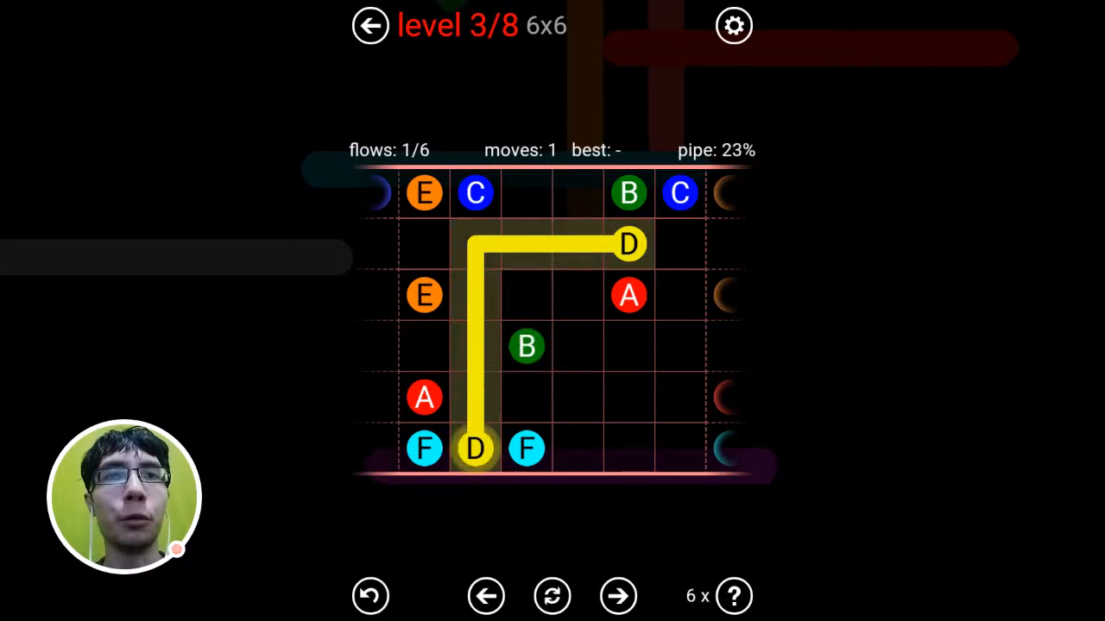
click(553, 596)
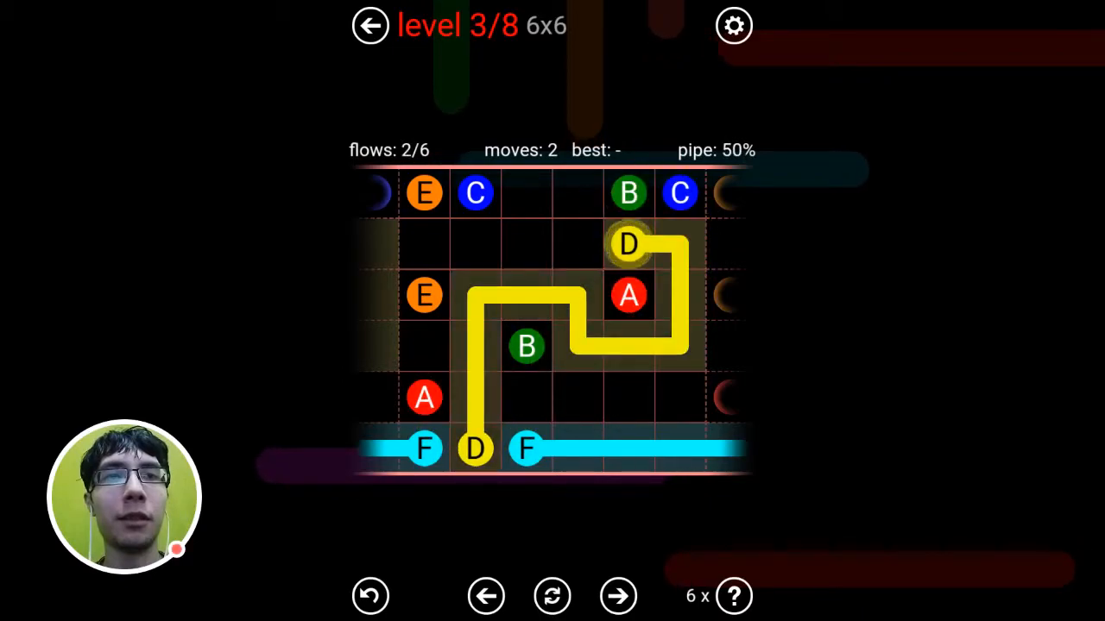
click(552, 596)
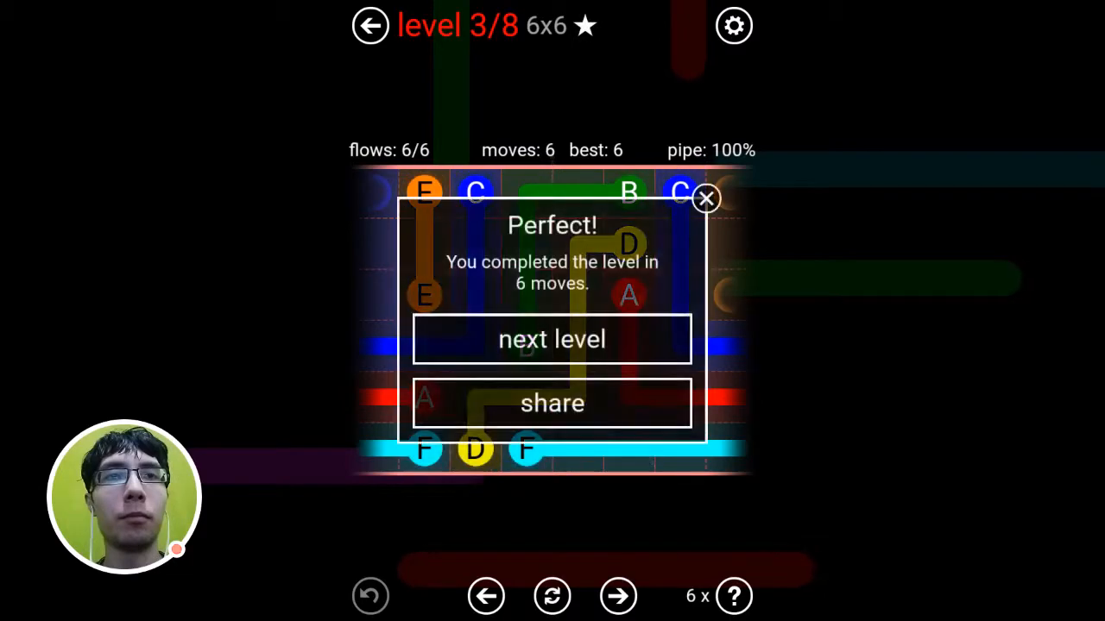
Open level 4 and draw its five pipes, including red A across the top and blue C
click(552, 338)
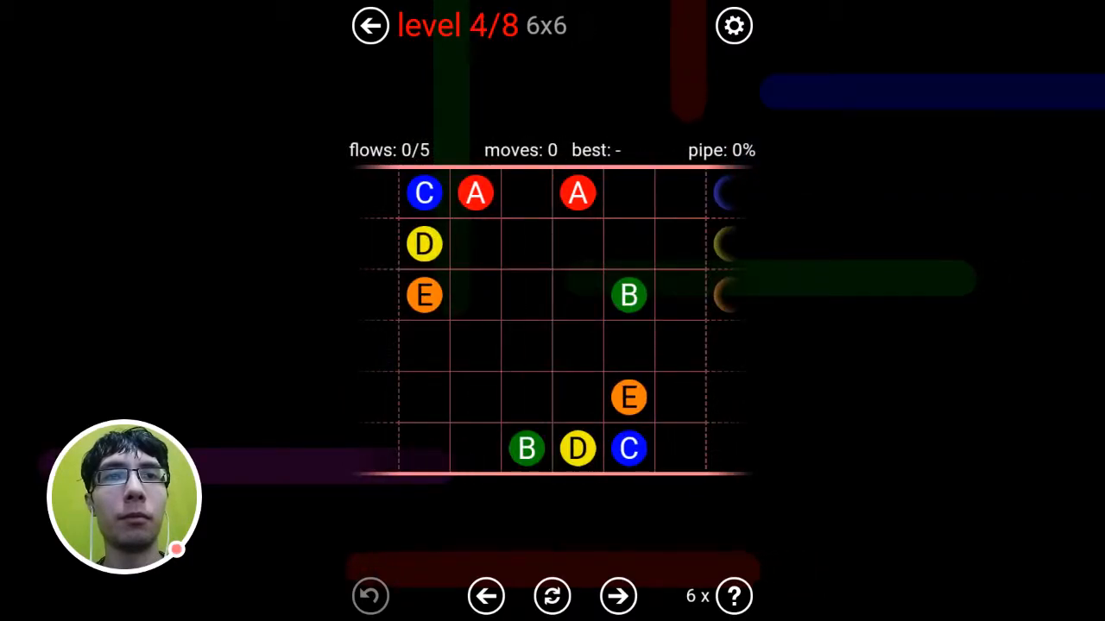
drag(423, 193, 628, 448)
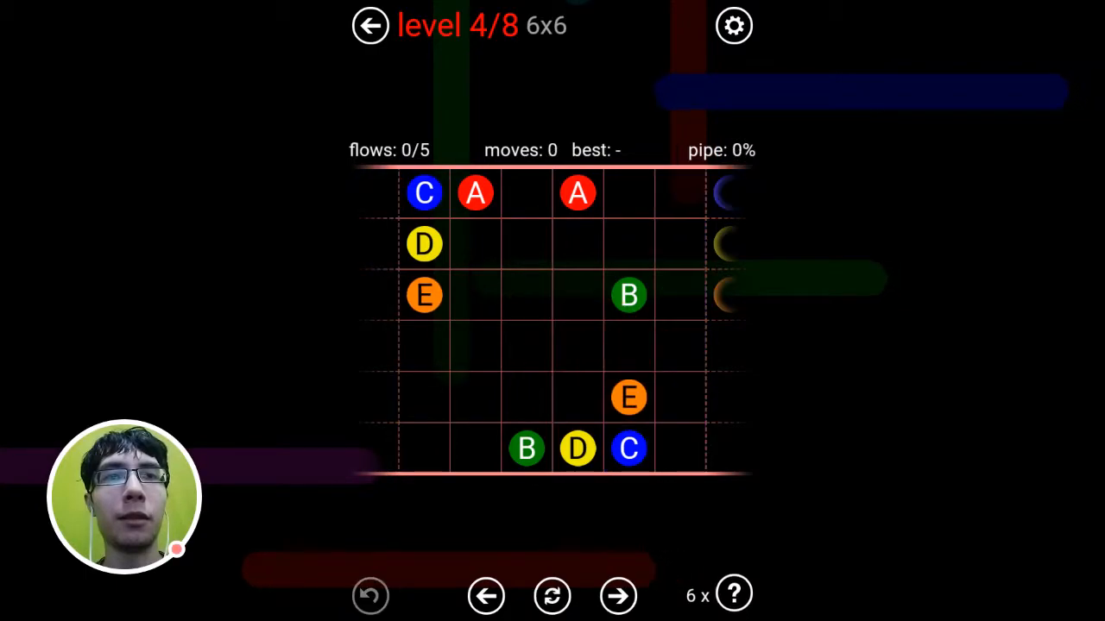
drag(475, 192, 576, 193)
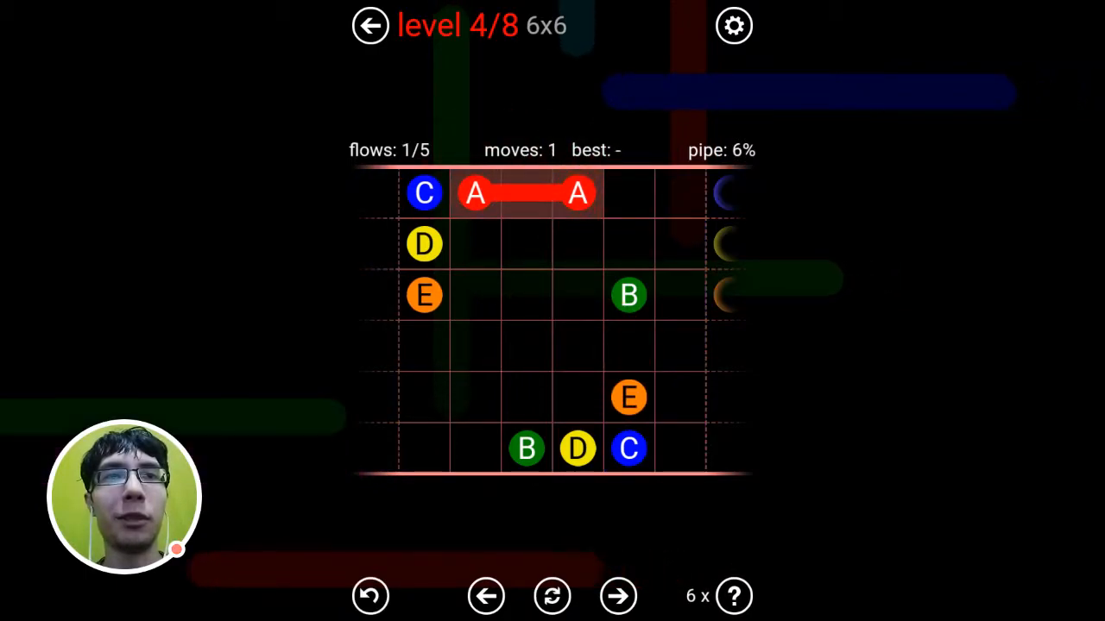
drag(424, 191, 448, 449)
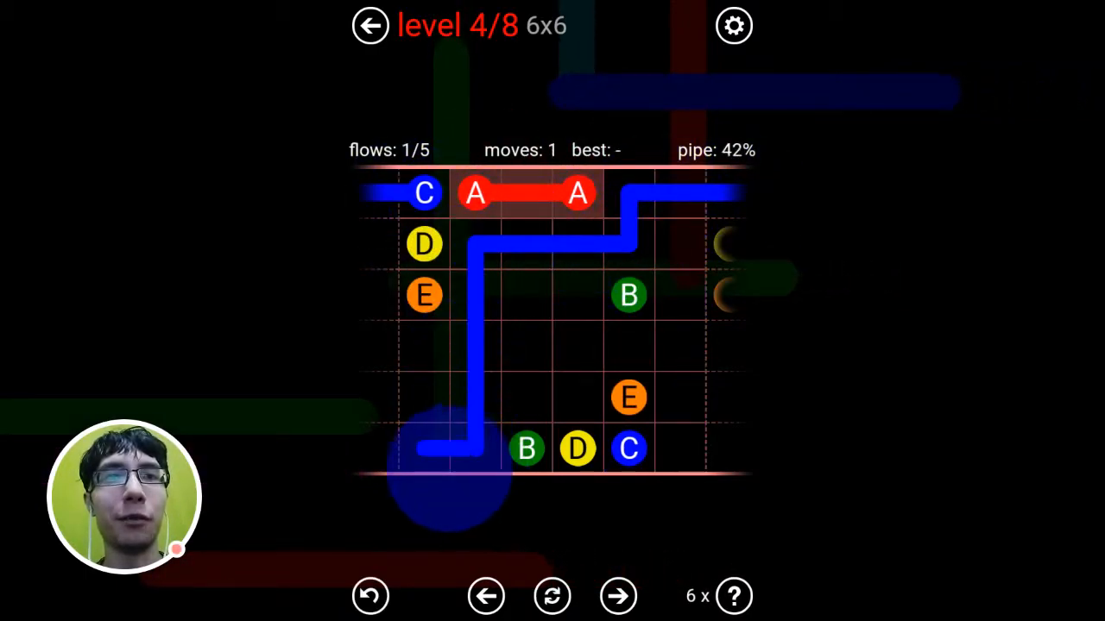
drag(424, 244, 577, 449)
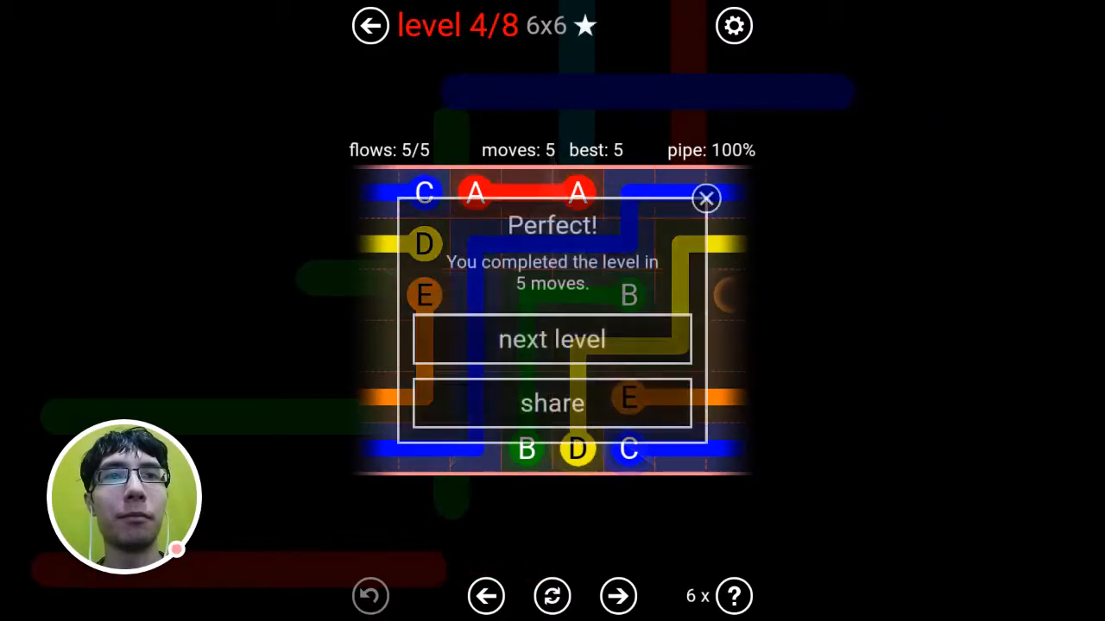
Open level 5 and fill the 7x7 board by linking dot pairs A through H
click(551, 338)
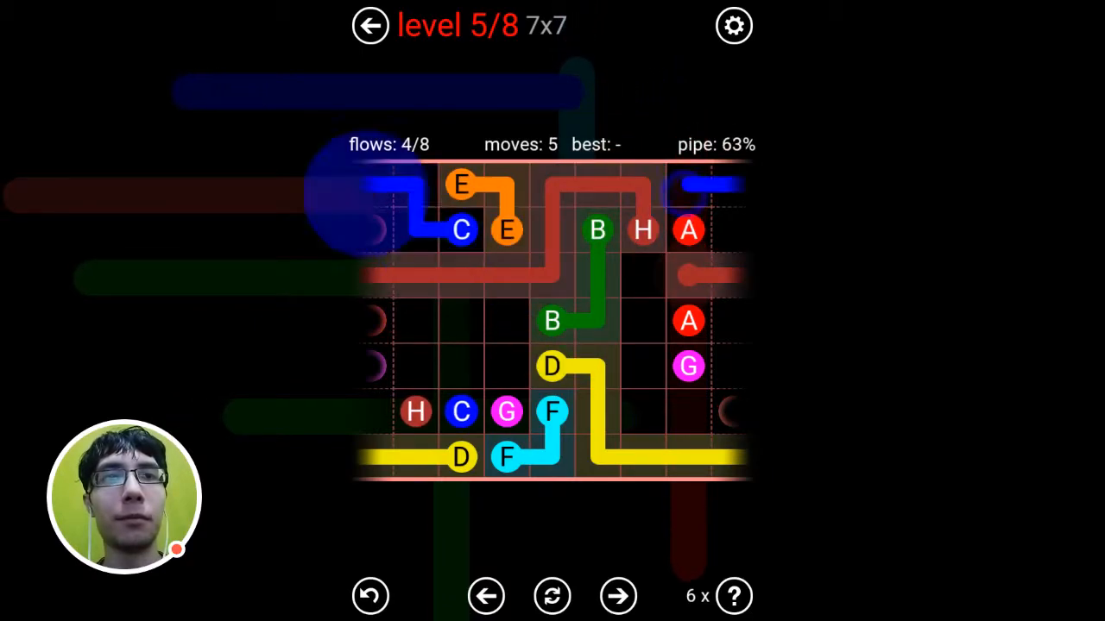
click(551, 595)
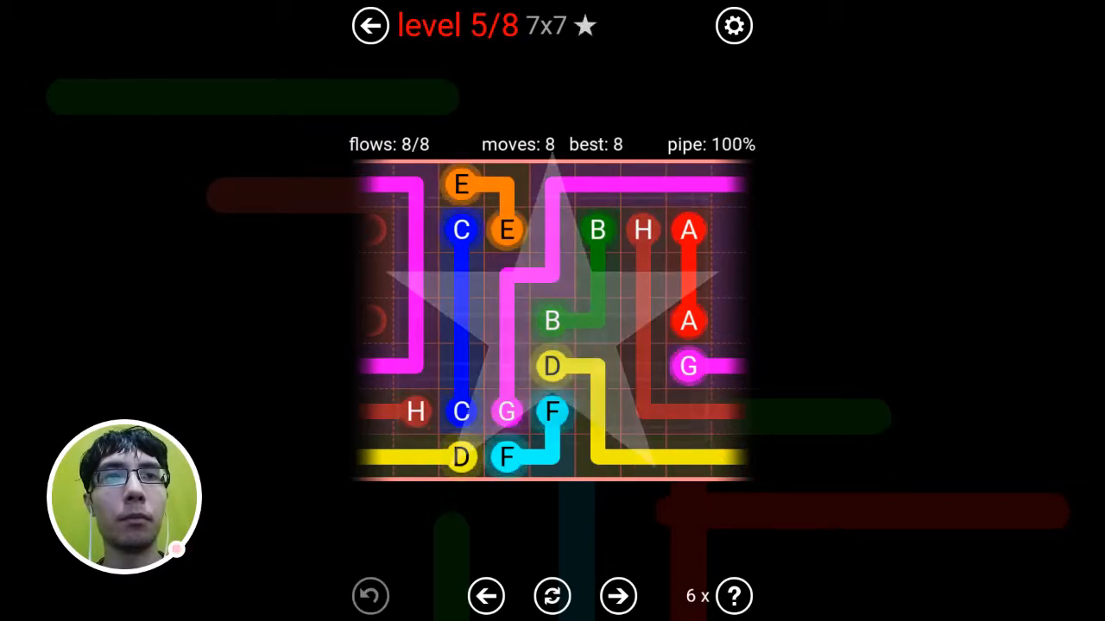
Open level 6 and connect the yellow D, green B, red and orange pairs
click(618, 596)
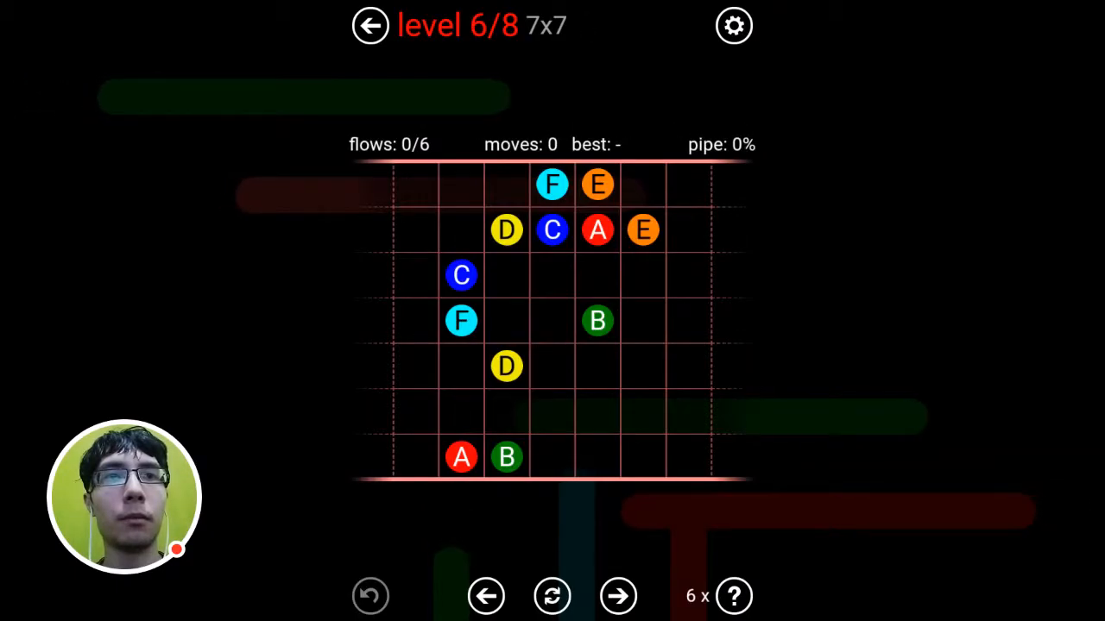
drag(507, 229, 507, 367)
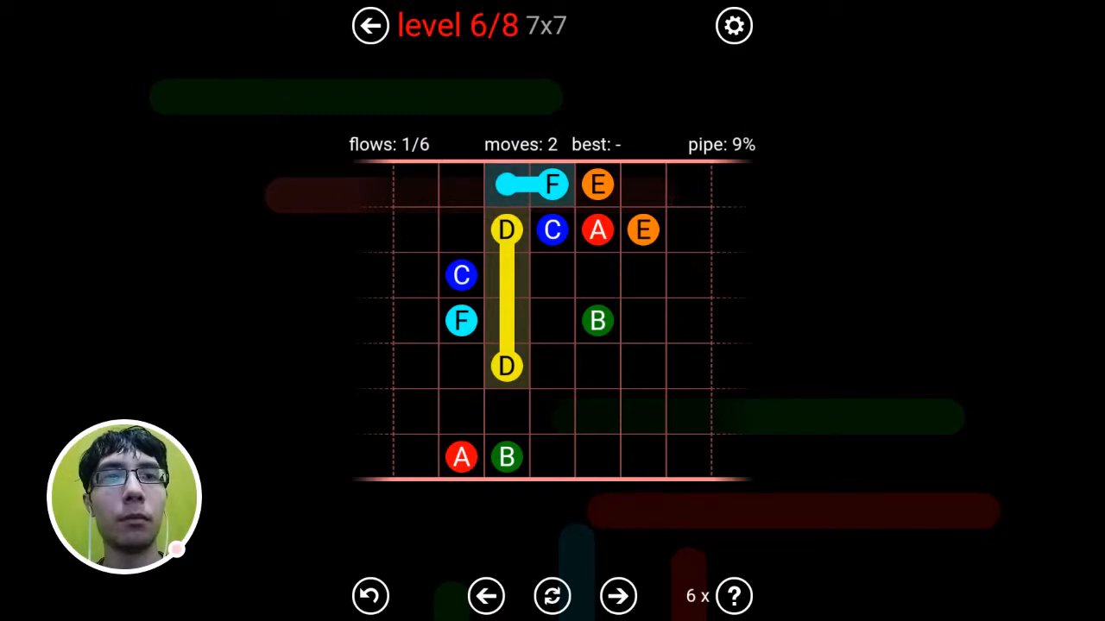
drag(507, 457, 598, 321)
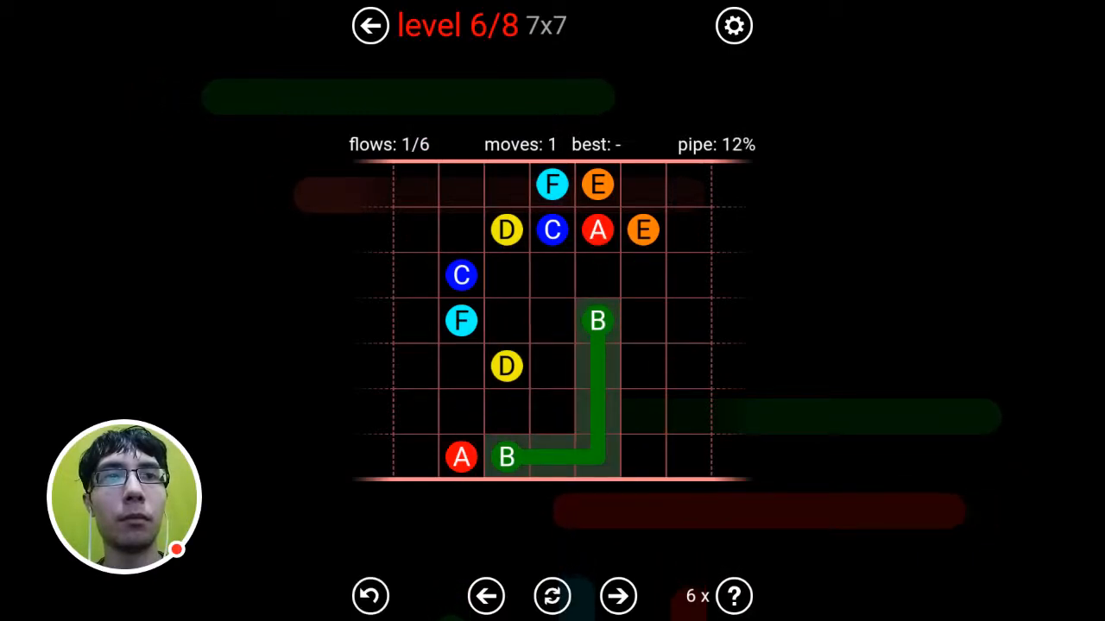
drag(552, 230, 460, 412)
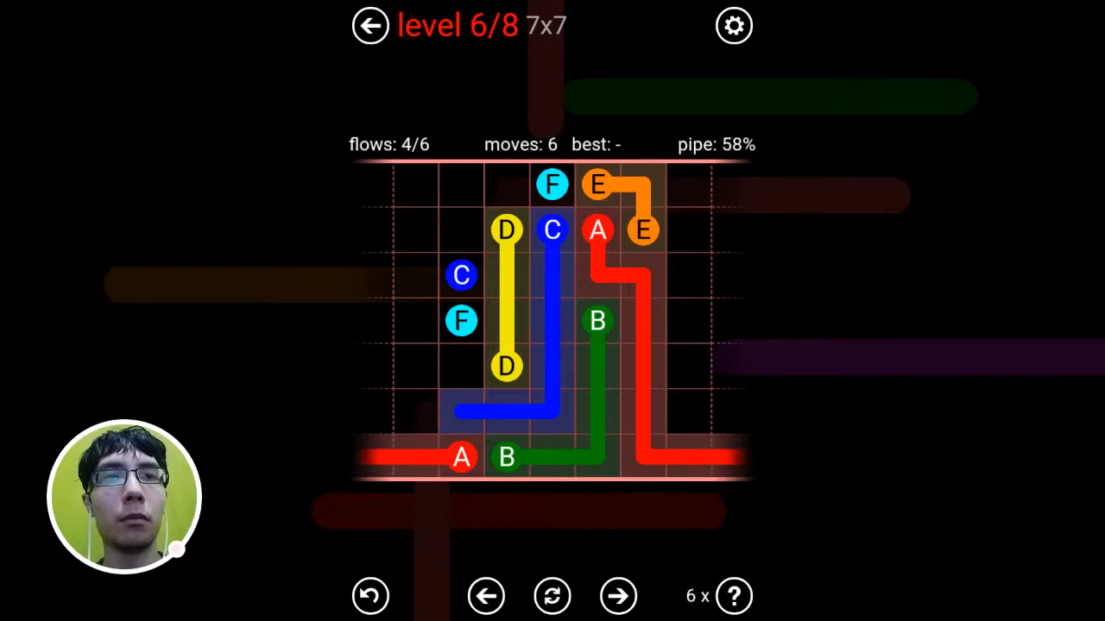
Restart level 6 and redraw all six pipes, beginning with the yellow D dots
click(552, 595)
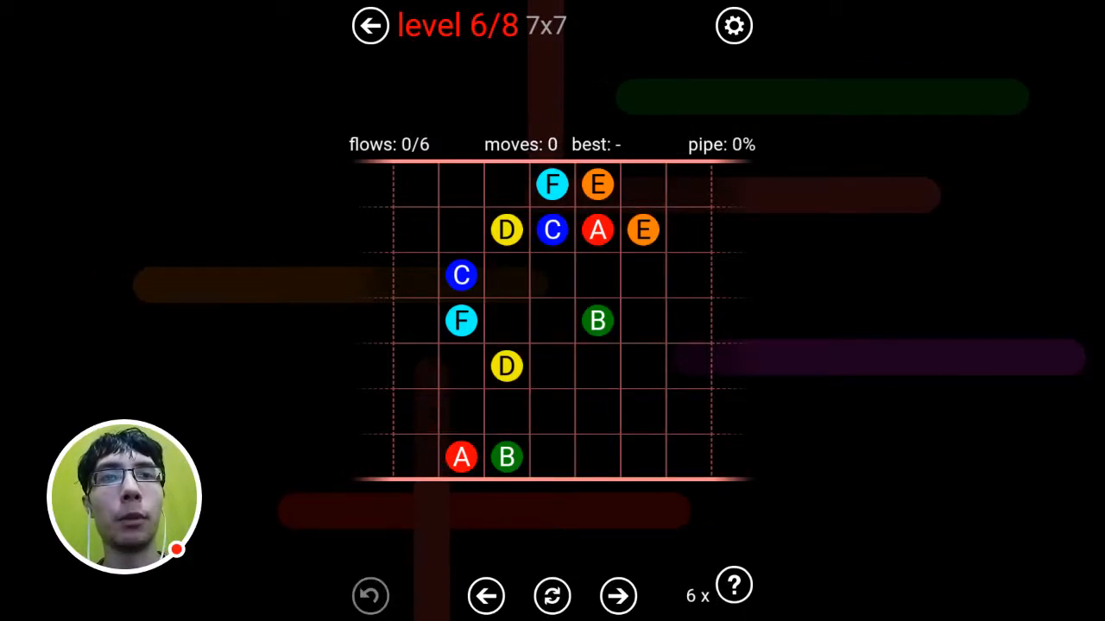
drag(506, 457, 552, 458)
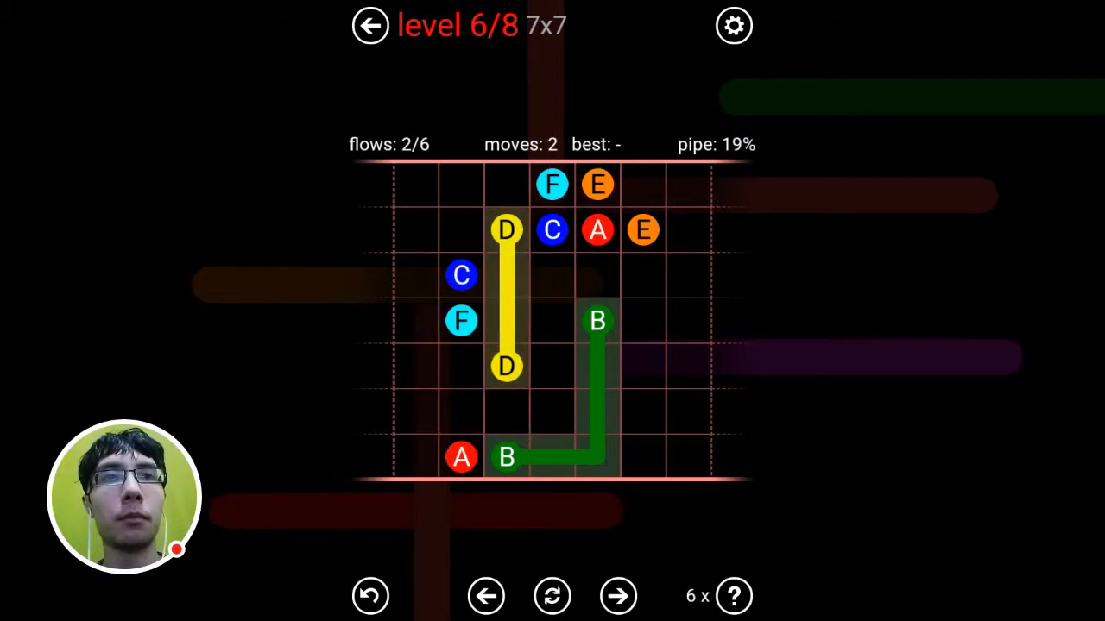
drag(553, 231, 405, 413)
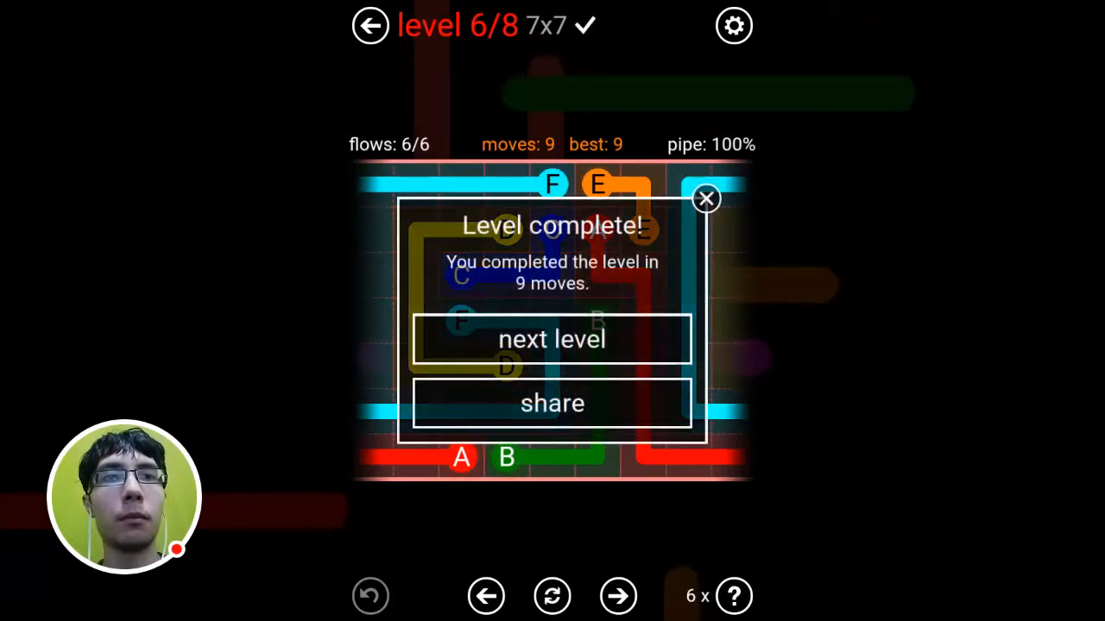
Open level 7, draw its pipes, then bring up the empty 6x6 level 8
click(552, 338)
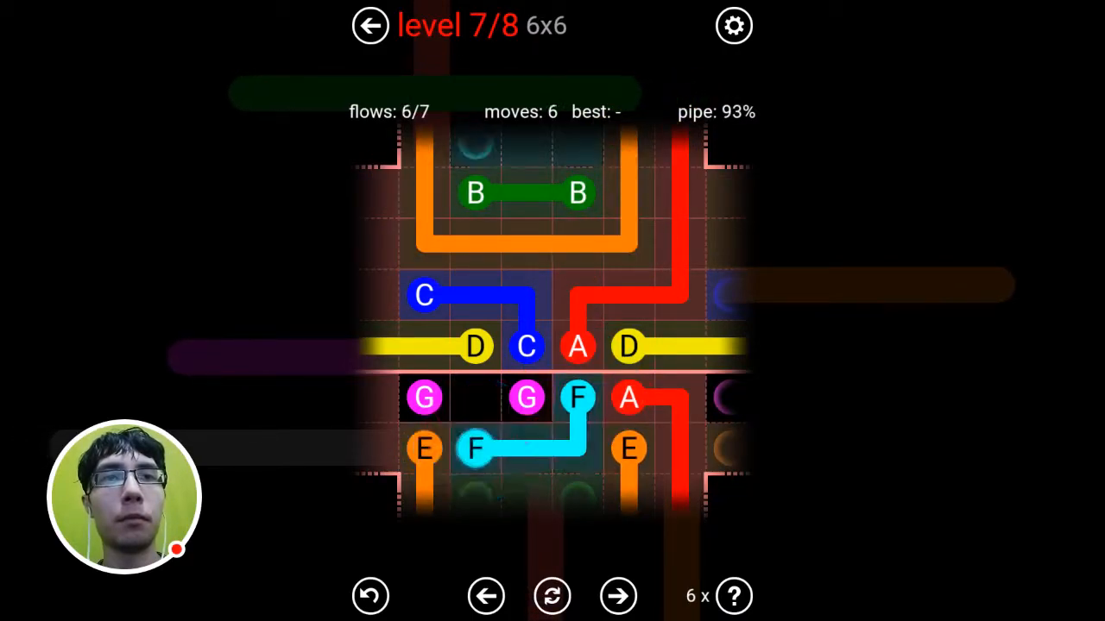
click(618, 596)
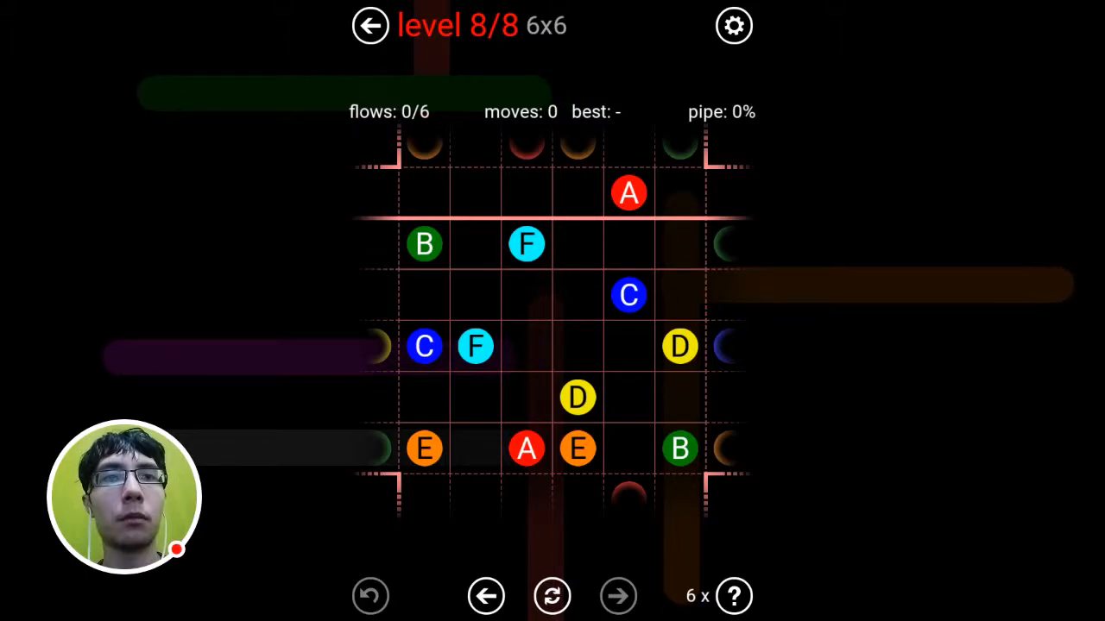
Connect the cyan F, green and red pipes on level 8, then return to Daily Puzzles
drag(576, 397, 680, 346)
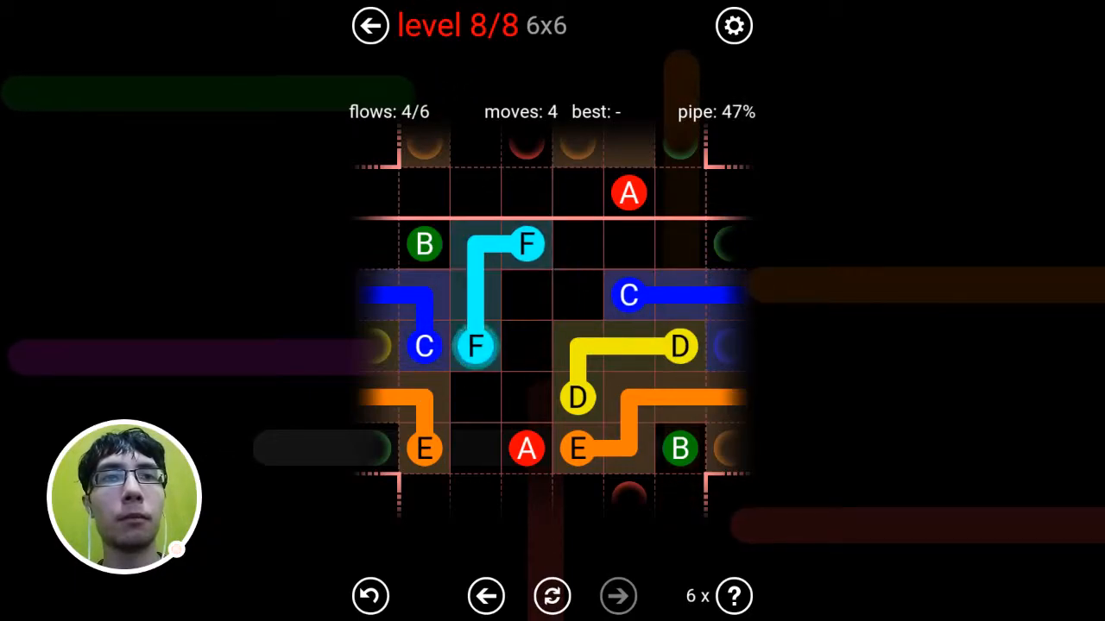
drag(527, 449, 526, 138)
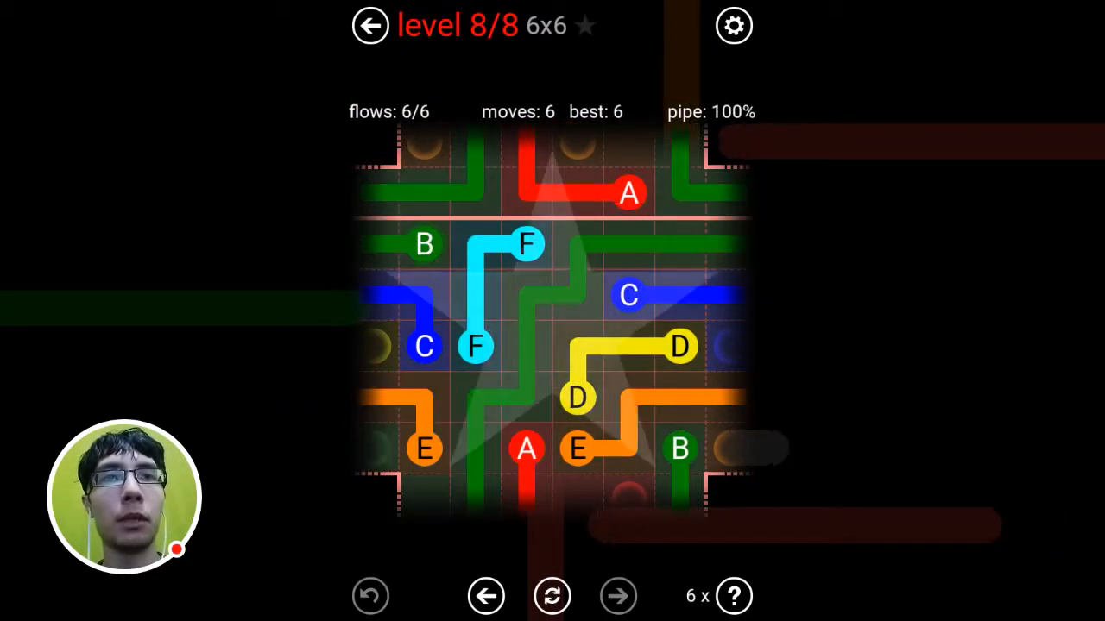
click(370, 25)
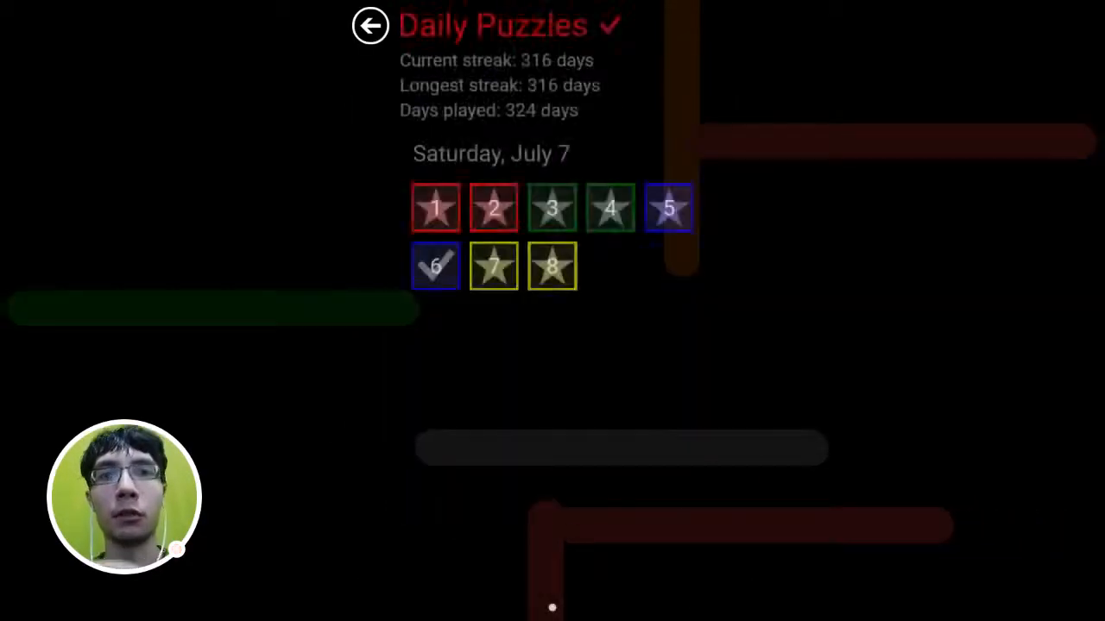